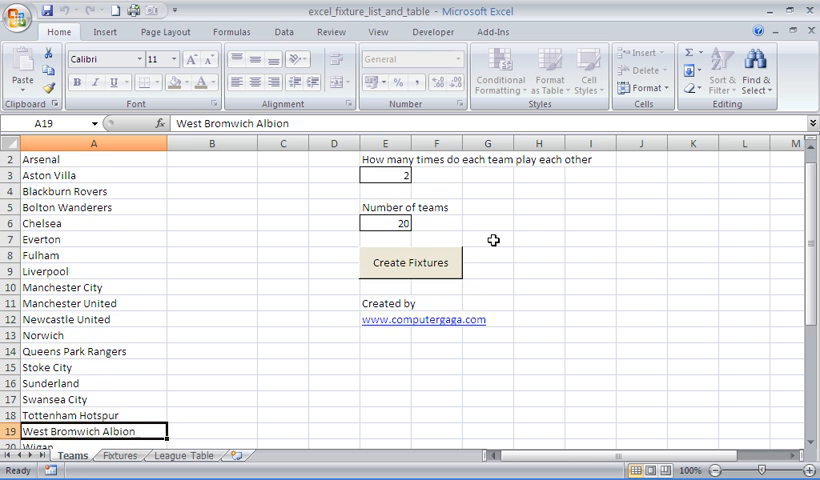
Step: Browse the generated weekly fixtures to check how often teams play each other
{"action": "scroll", "scroll_direction": "down", "scroll_amount": 3}
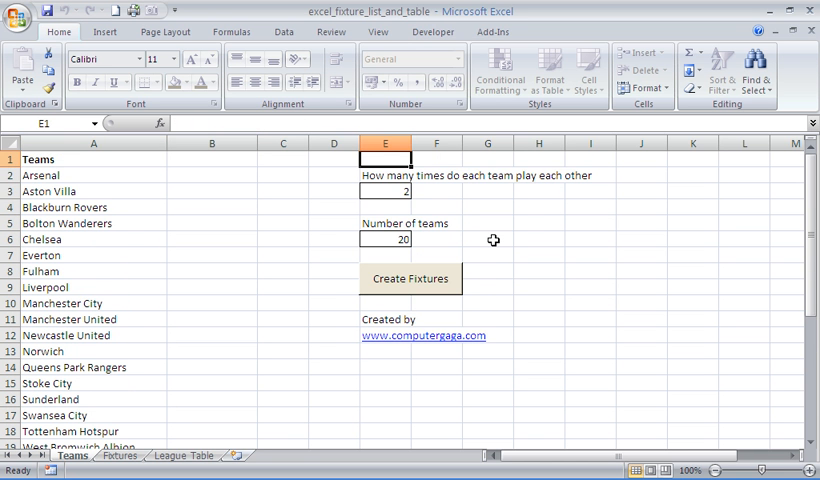
{"action": "left_click", "coordinate": [385, 191]}
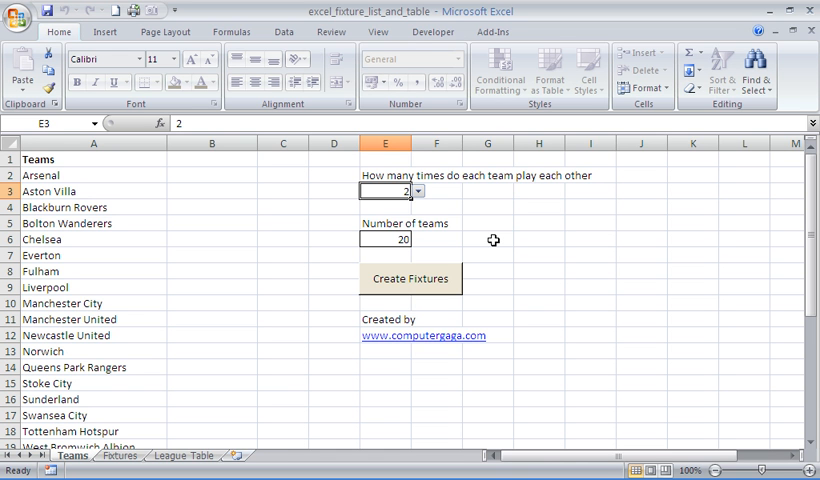
{"action": "left_click", "coordinate": [387, 239]}
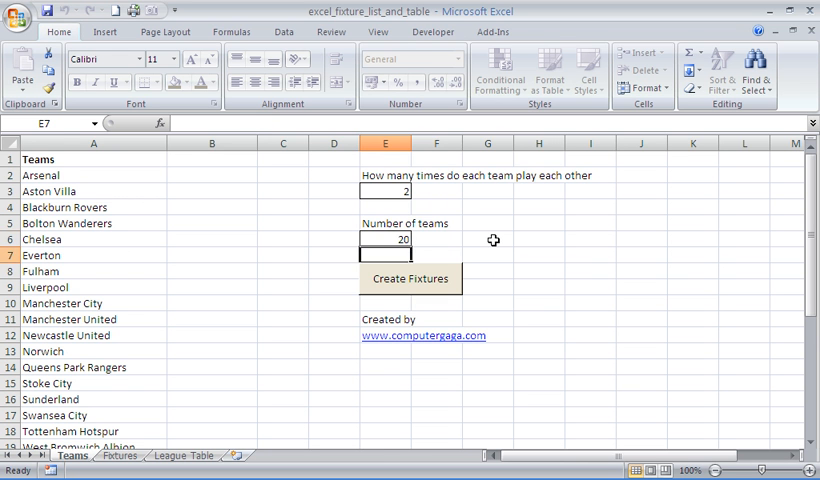
{"action": "left_click", "coordinate": [211, 239]}
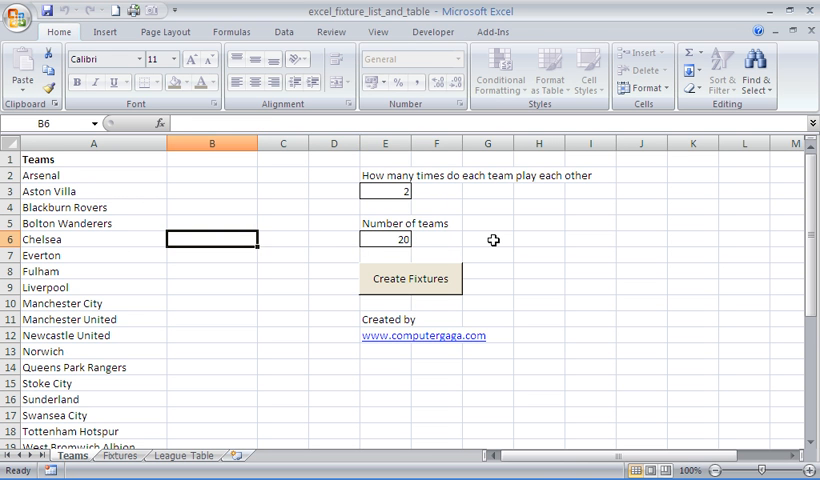
{"action": "mouse_move", "coordinate": [433, 284]}
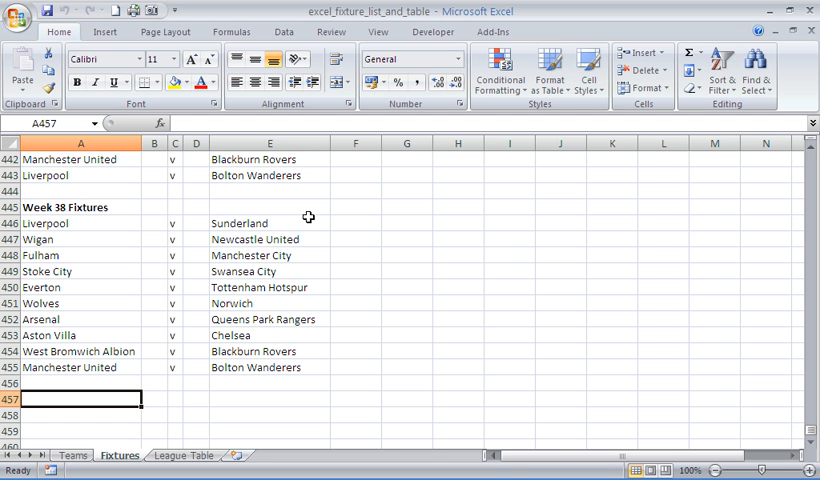
Step: Switch to the League Table sheet showing all teams with zero stats
{"action": "left_click", "coordinate": [80, 383]}
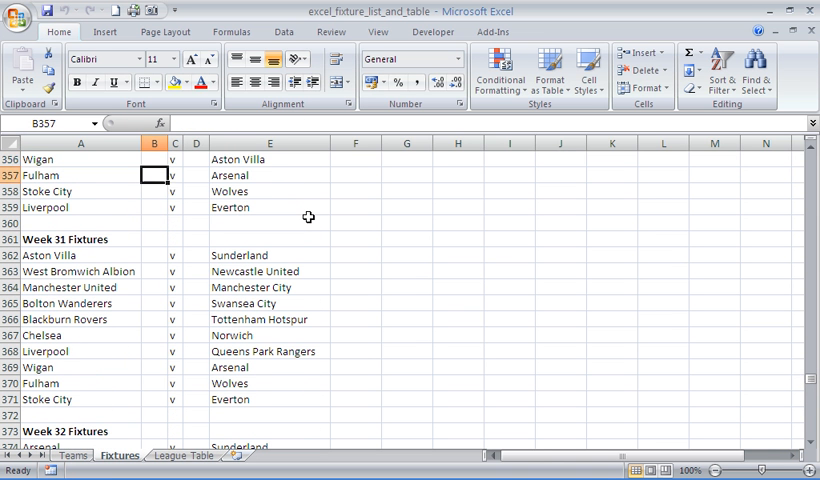
{"action": "left_click", "coordinate": [175, 159]}
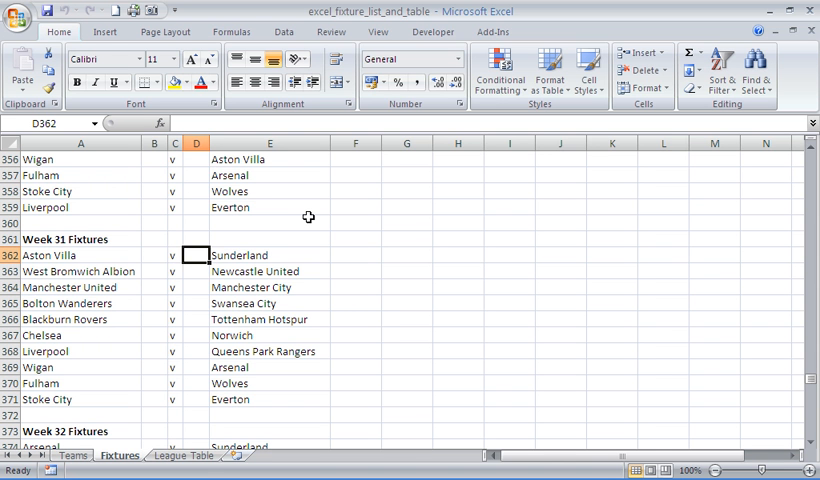
{"action": "left_click", "coordinate": [183, 455]}
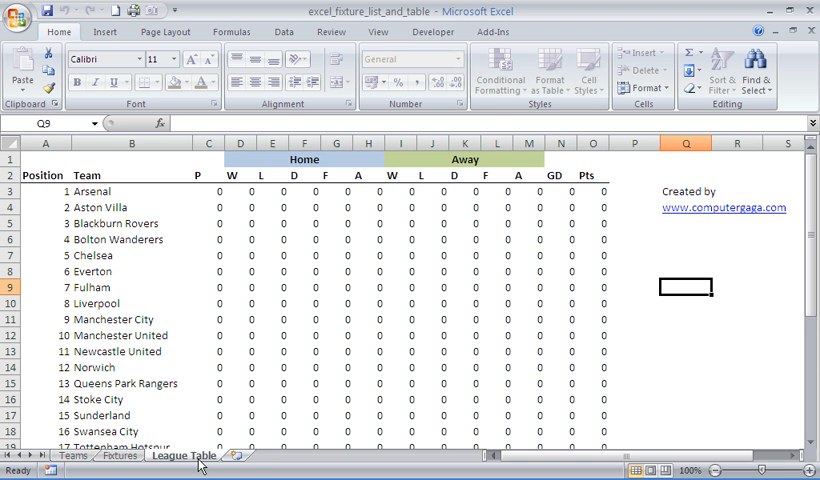
{"action": "mouse_move", "coordinate": [159, 300]}
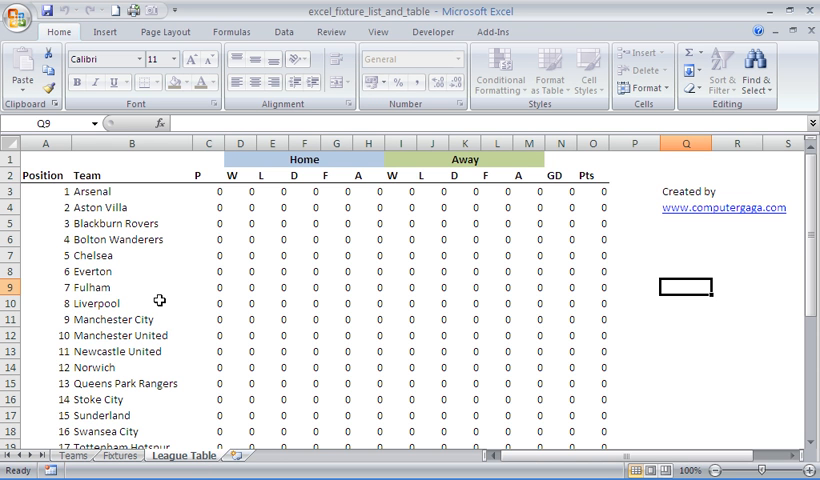
{"action": "left_click", "coordinate": [130, 207]}
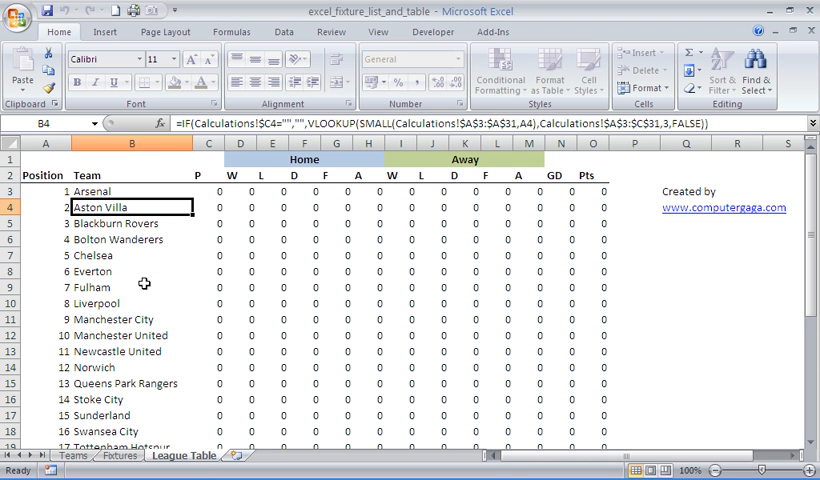
{"action": "left_click", "coordinate": [260, 191]}
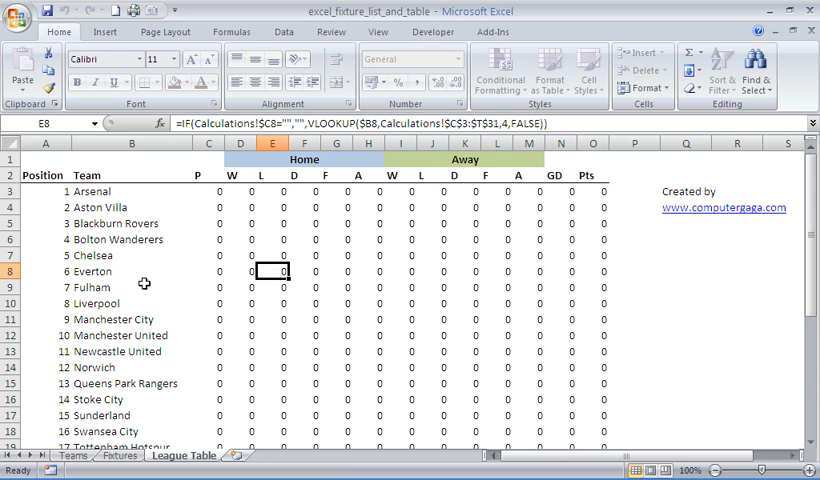
{"action": "left_click", "coordinate": [509, 319]}
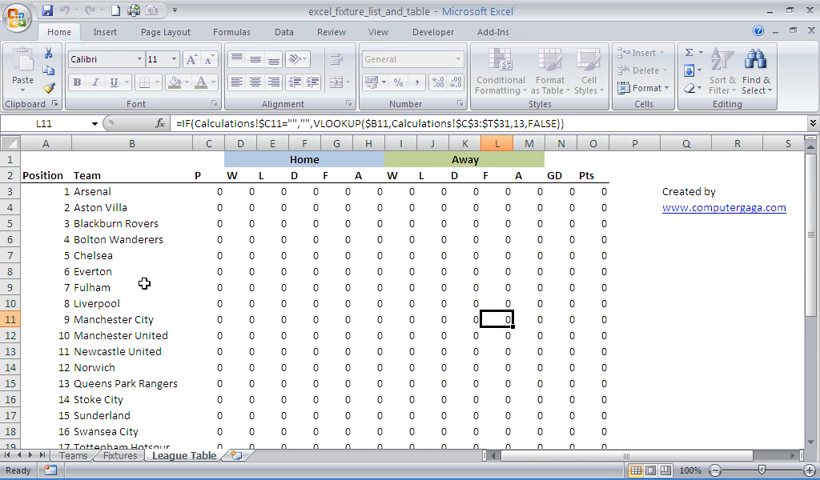
{"action": "scroll", "scroll_direction": "down", "scroll_amount": 3}
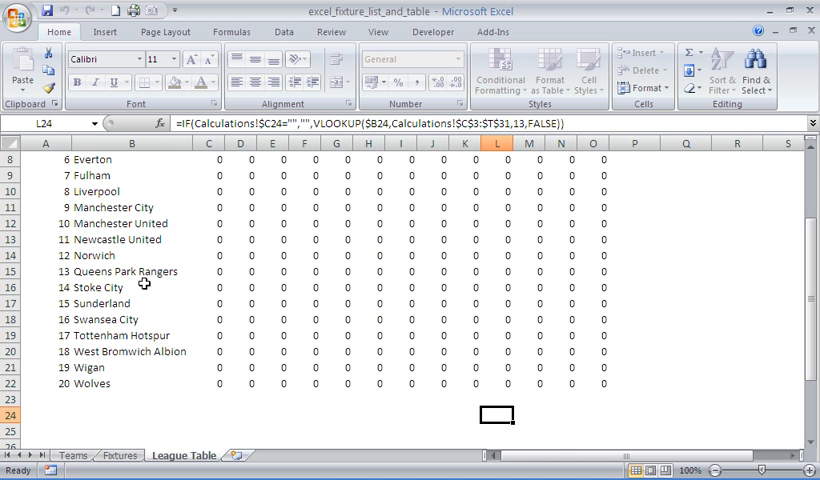
{"action": "left_click", "coordinate": [45, 367]}
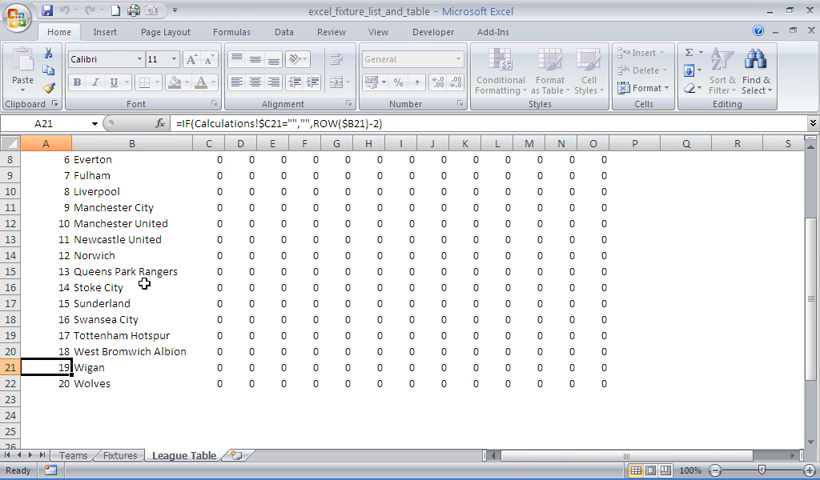
{"action": "left_click", "coordinate": [72, 455]}
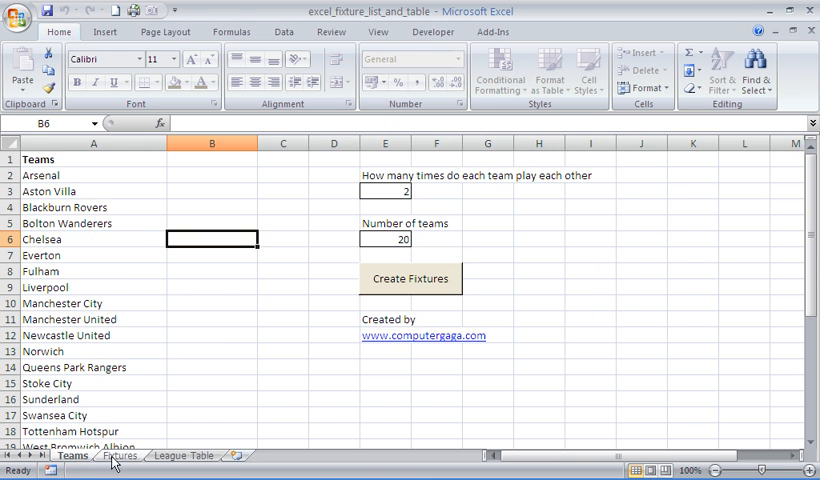
{"action": "left_click", "coordinate": [184, 455]}
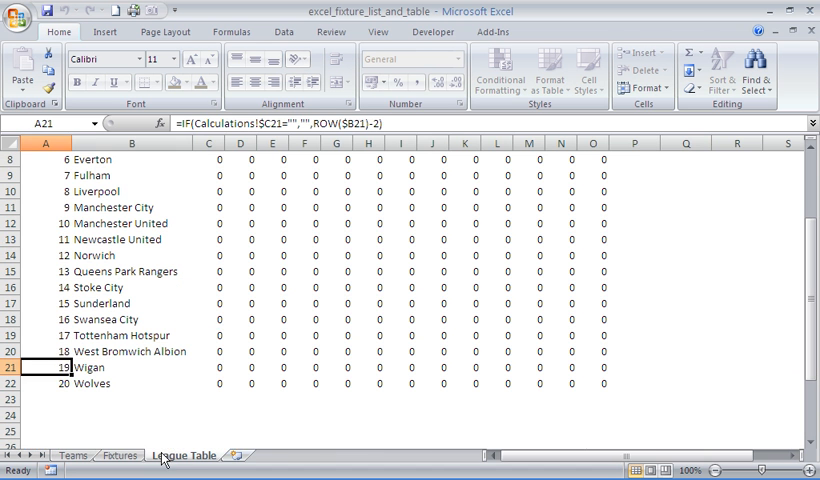
{"action": "left_click", "coordinate": [272, 255]}
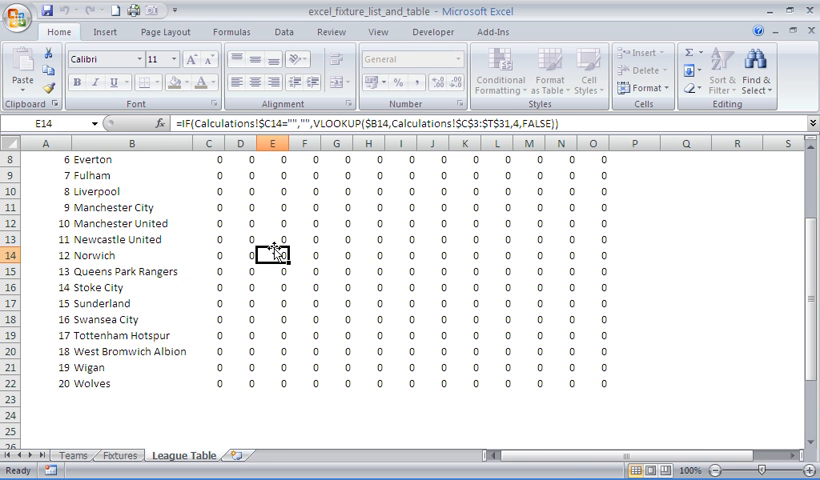